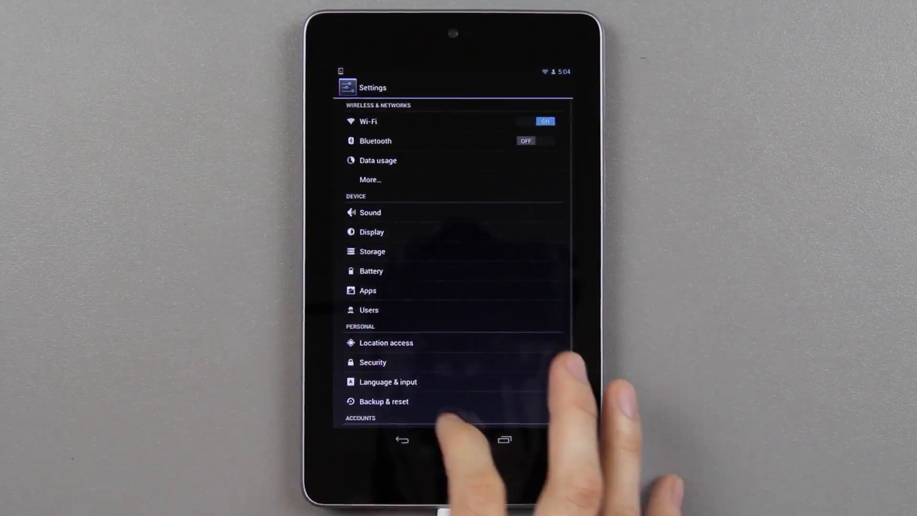
Step: Confirm About tablet shows Android 4.2.2 and bring up the downloaded Android 4.3 system update
scroll("down", 3)
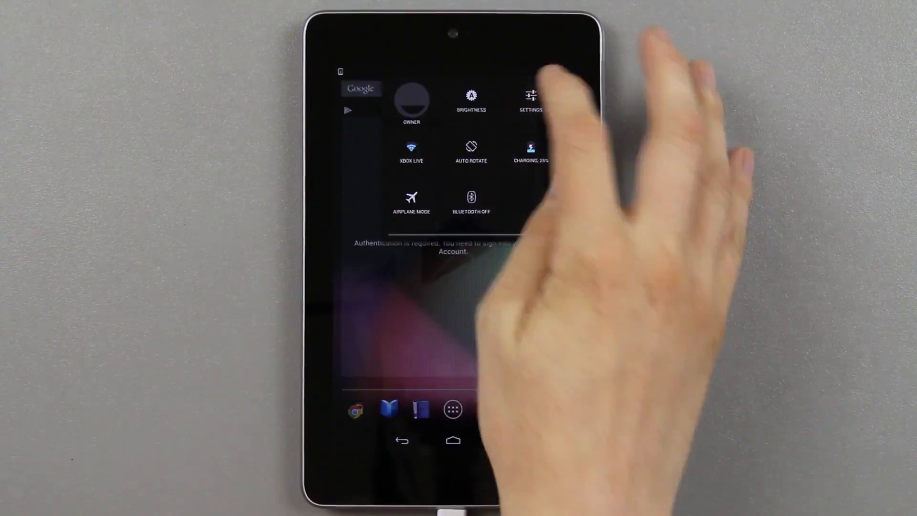
left_click(530, 96)
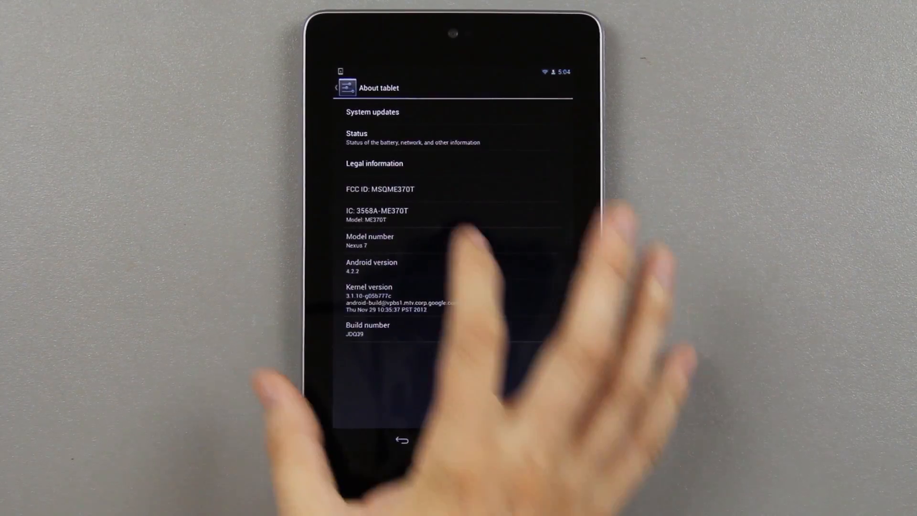
left_click(372, 112)
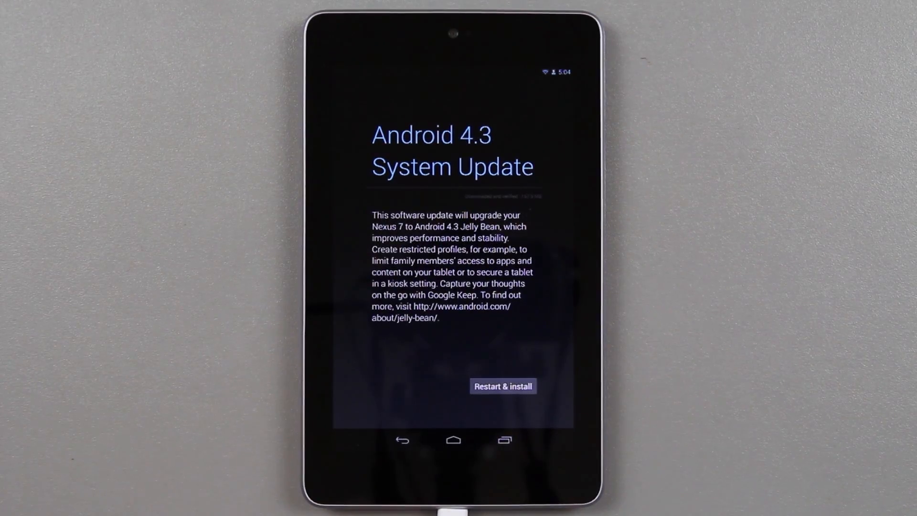
left_click(503, 386)
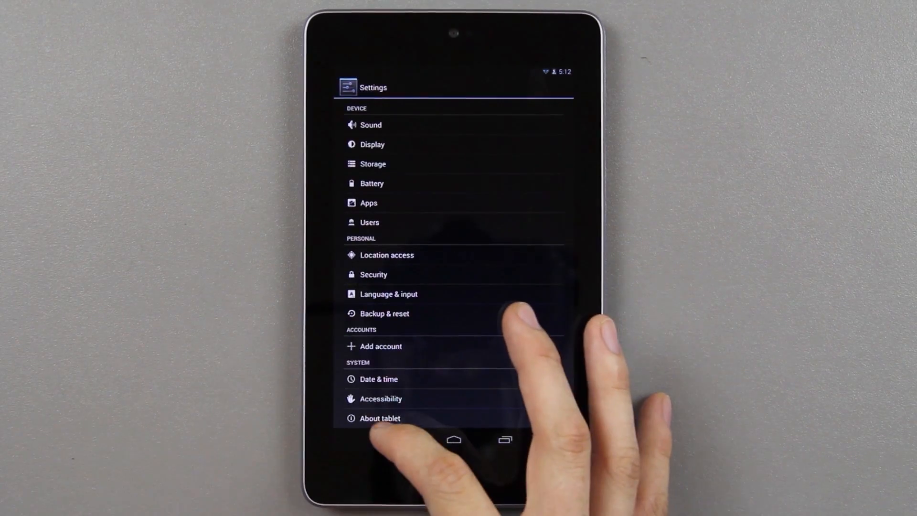
Step: Confirm About tablet now reports Android 4.3 and tap Build number until developer mode unlocks
left_click(379, 418)
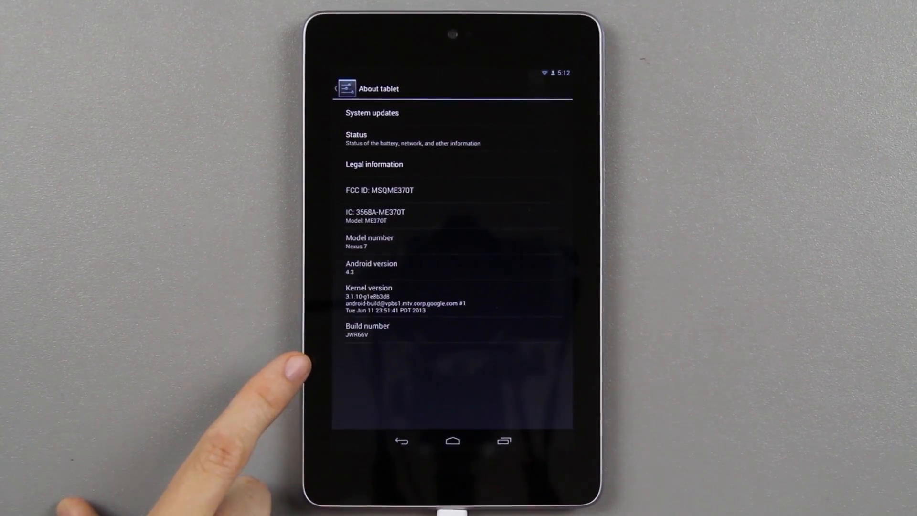
left_click(367, 329)
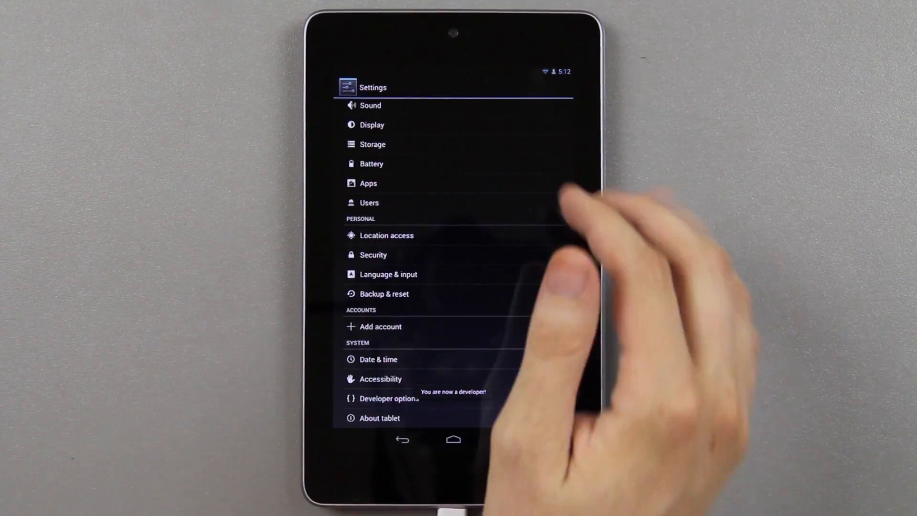
left_click(388, 398)
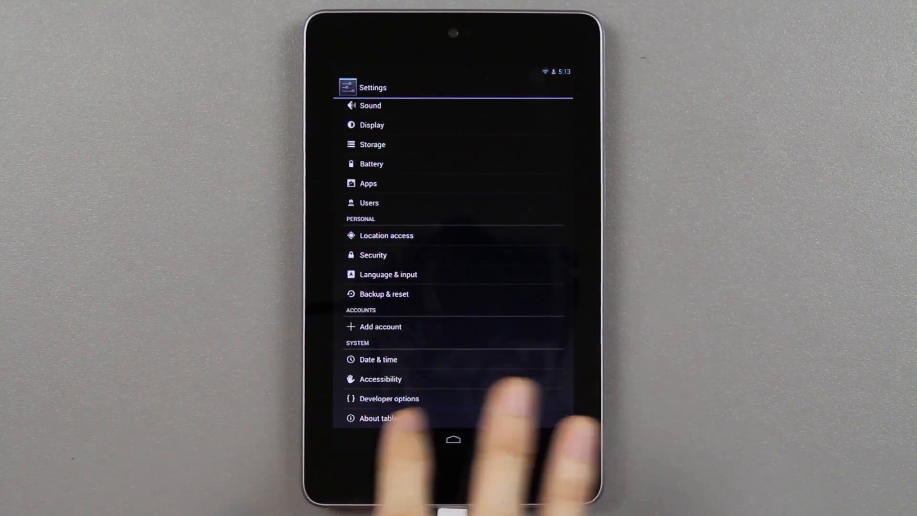
Step: Tap Android version 4.3 repeatedly and poke the jelly bean to reveal the red Jelly Bean easter egg
left_click(380, 419)
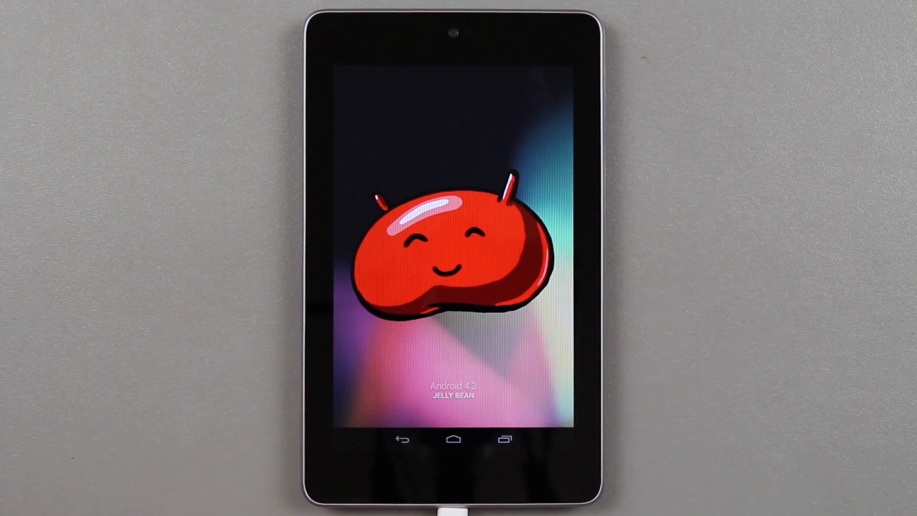
left_click(445, 305)
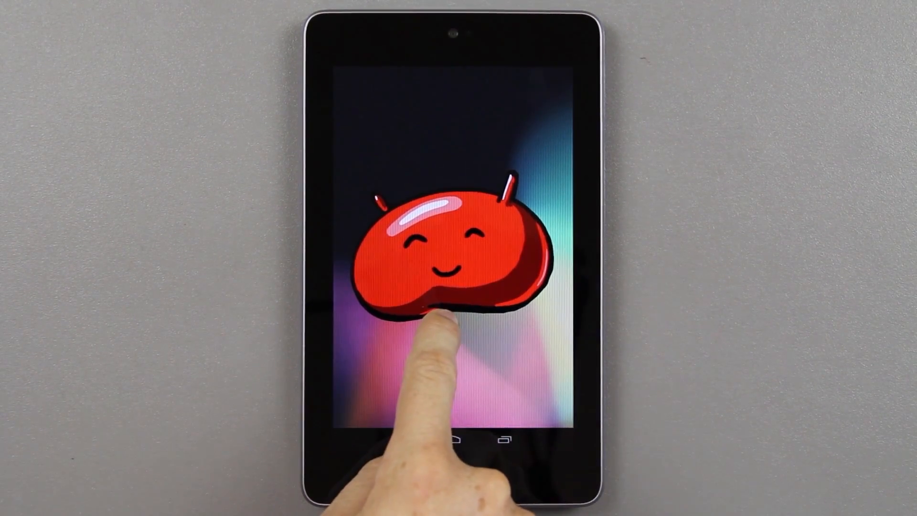